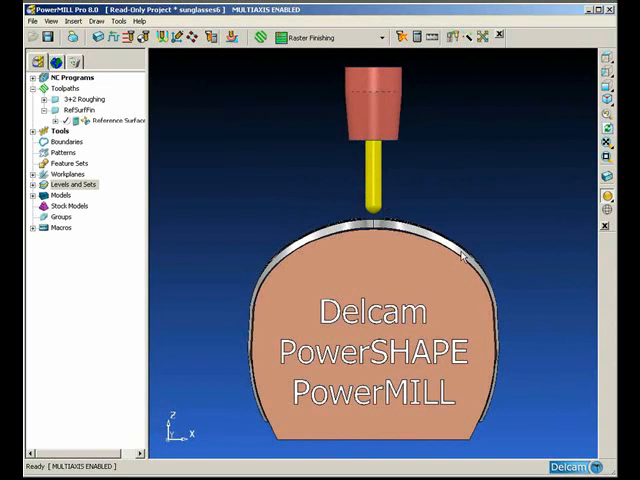
pyautogui.moveTo(460, 280)
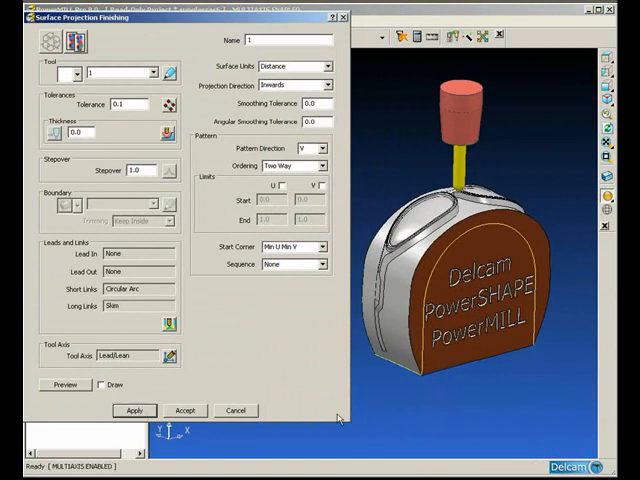
# - Calculate the Surface Projection Finishing toolpath over the outer surfaces and dismiss its dialog
pyautogui.click(132, 410)
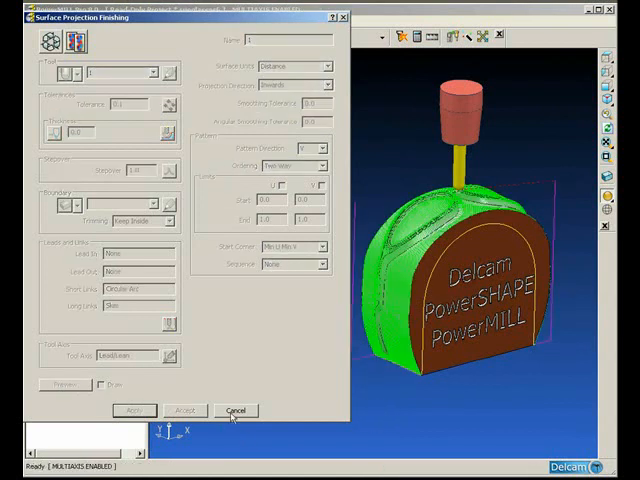
pyautogui.click(236, 410)
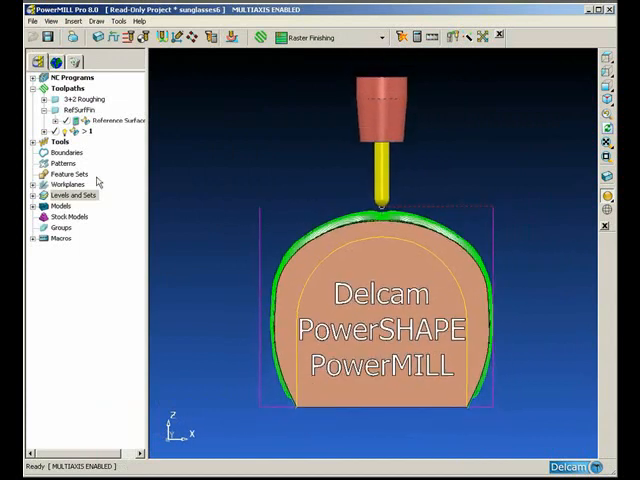